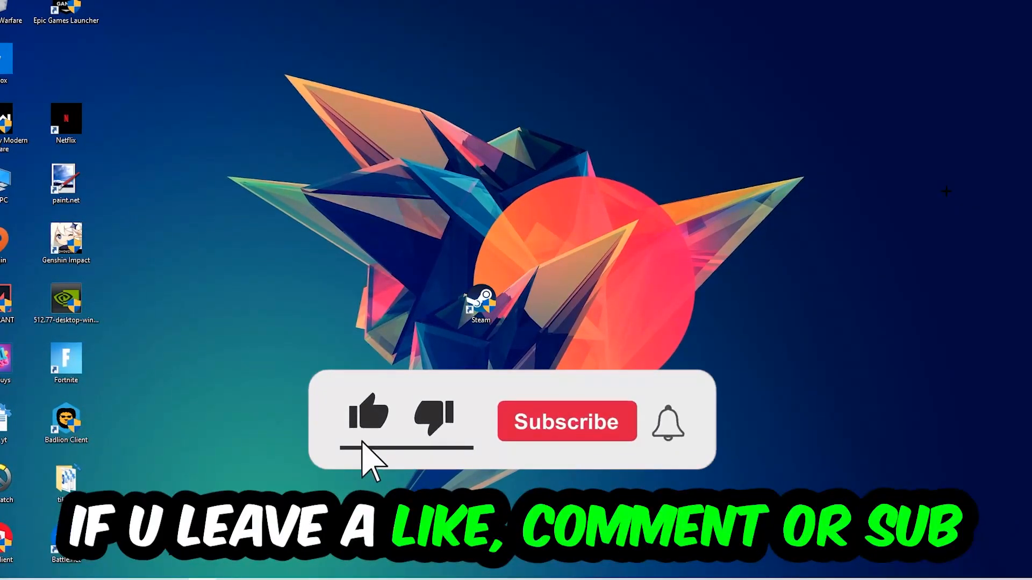
- Launch a Command Prompt window by running cmd from the Run box
left_click(565, 421)
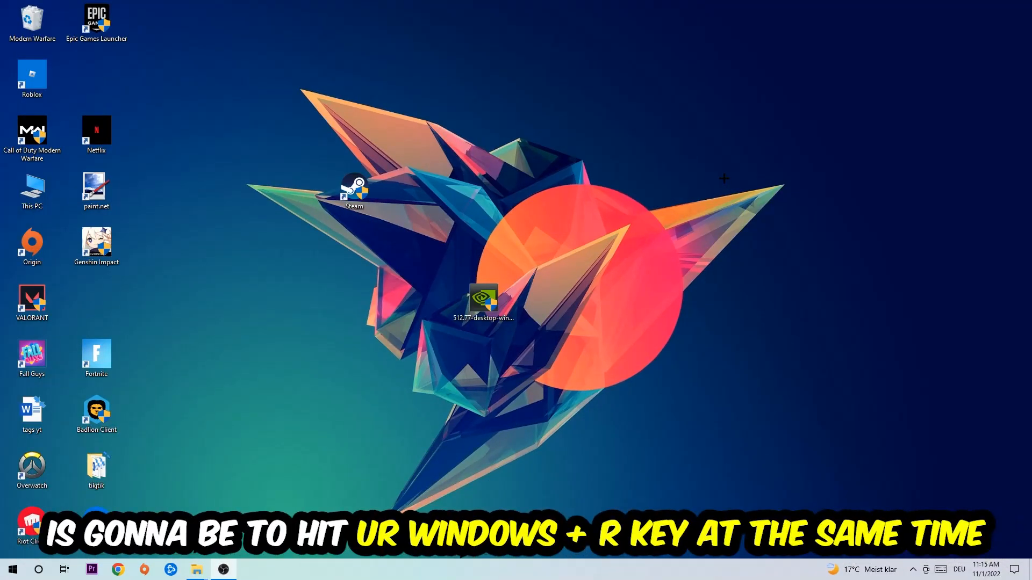
key("win+r")
type("cmd")
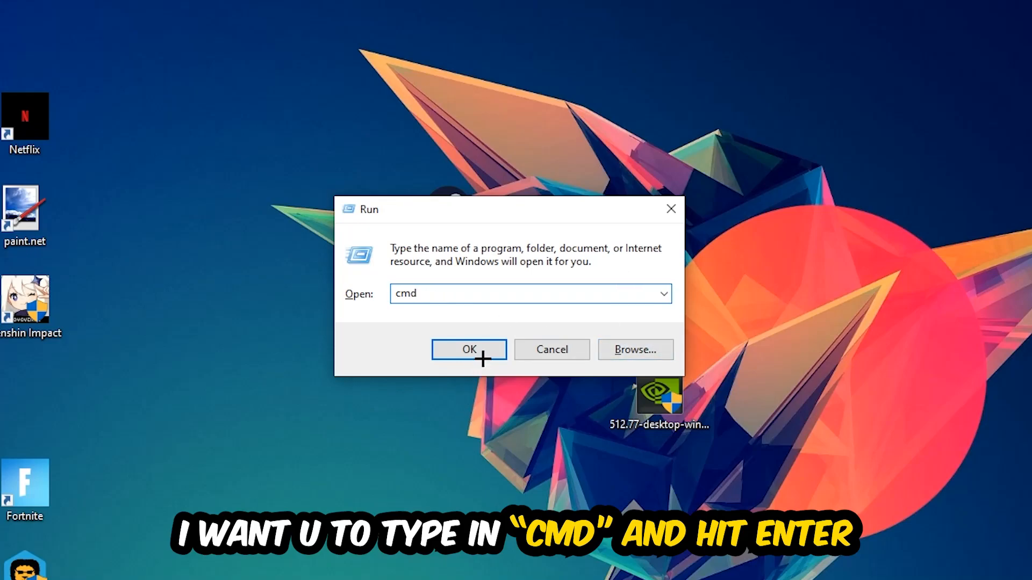
left_click(469, 349)
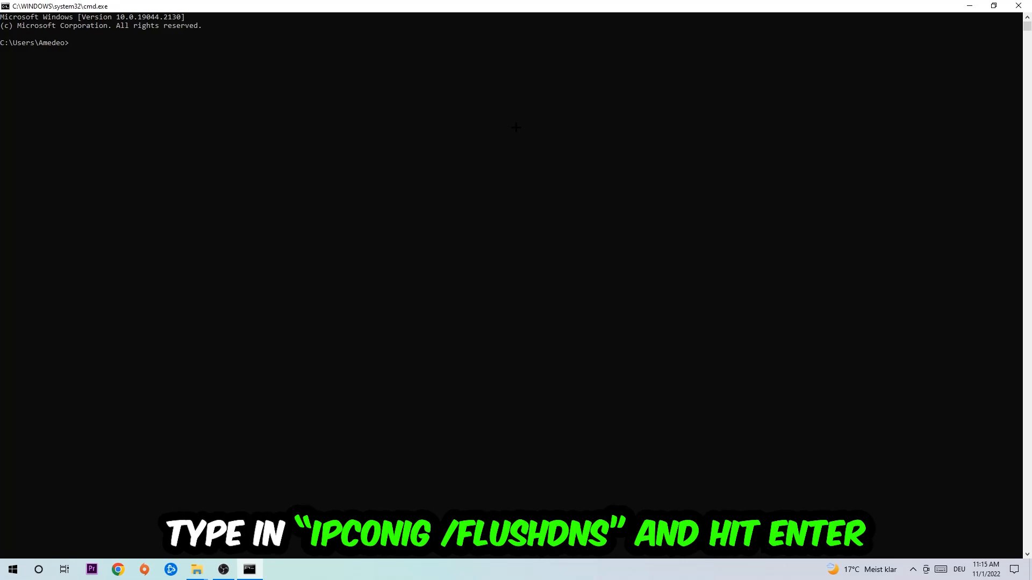
- Run ipconfig /flushdns to clear the DNS resolver cache
type("ipconf")
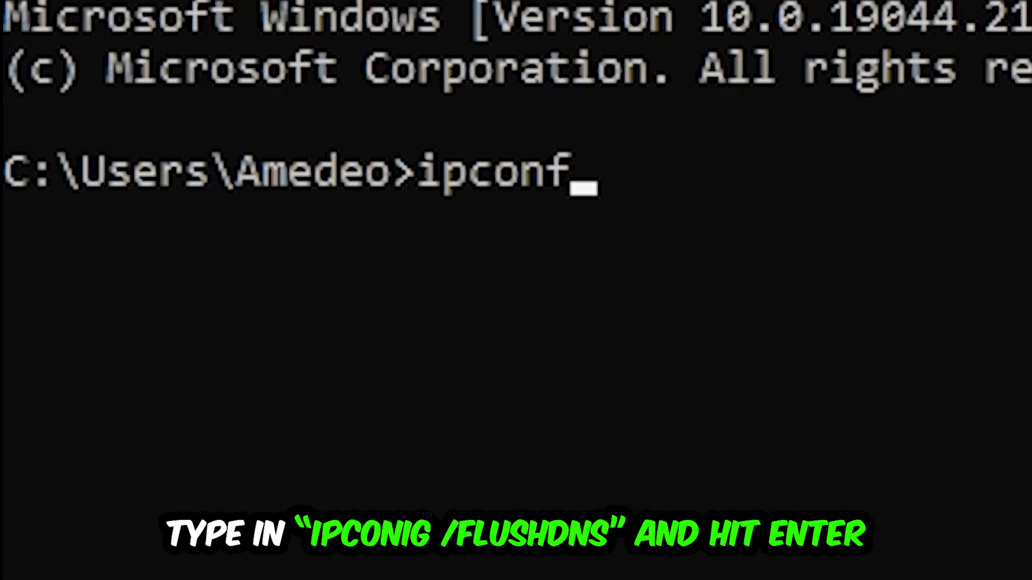
type("ig /flushdns")
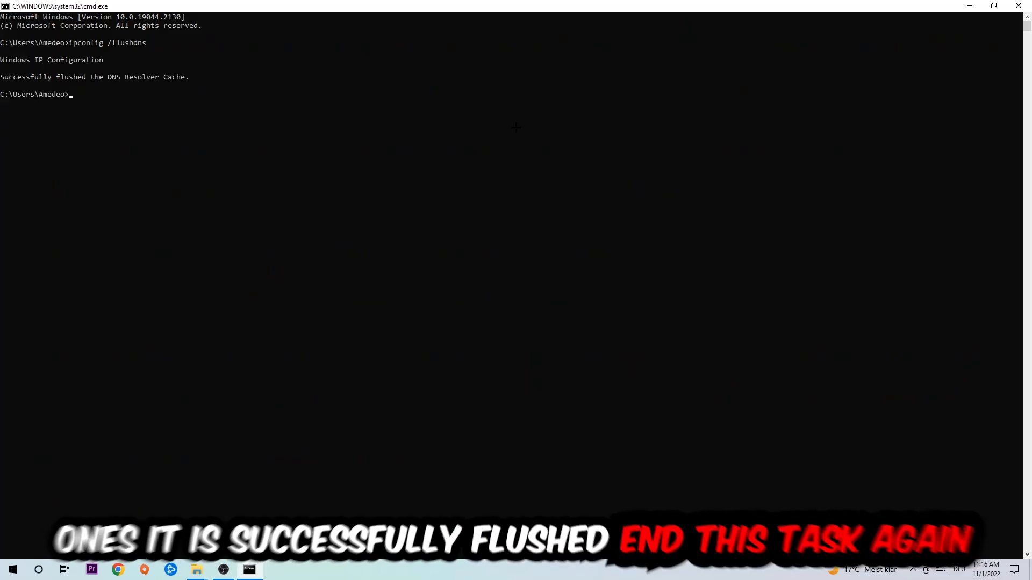
mouse_move(487, 44)
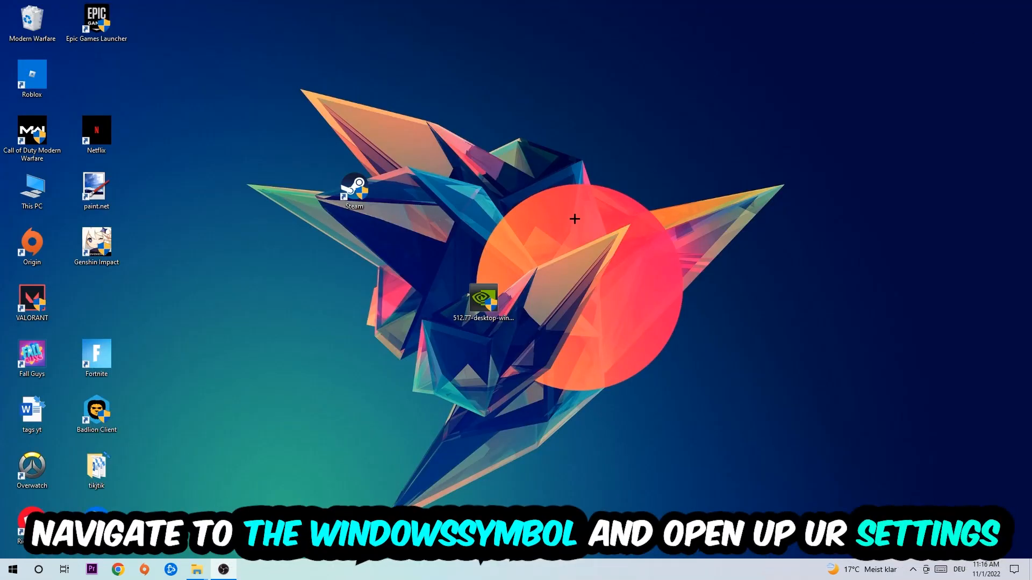
- Reach Windows Settings from the Start menu, heading to Network & Internet
left_click(13, 569)
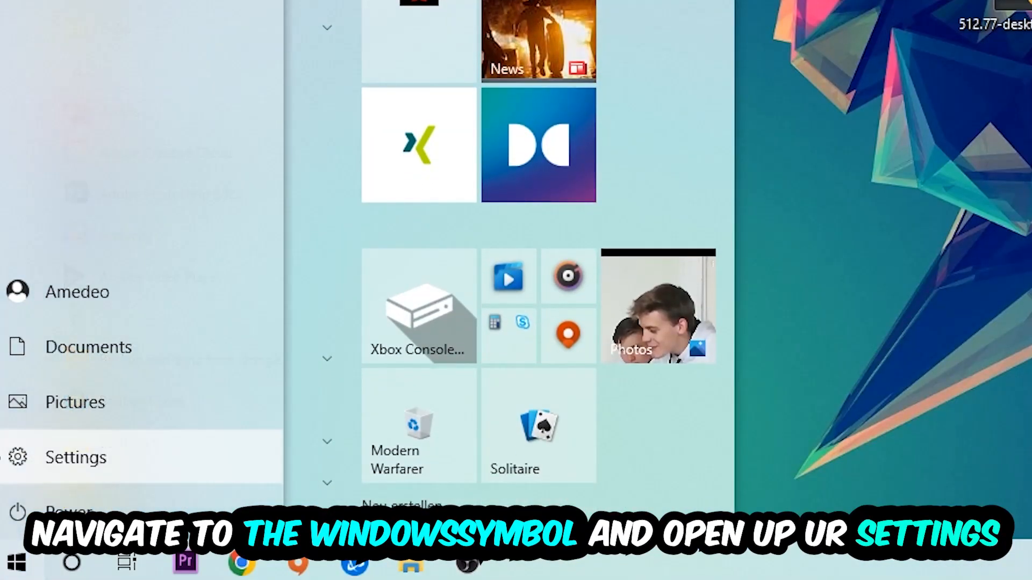
left_click(75, 458)
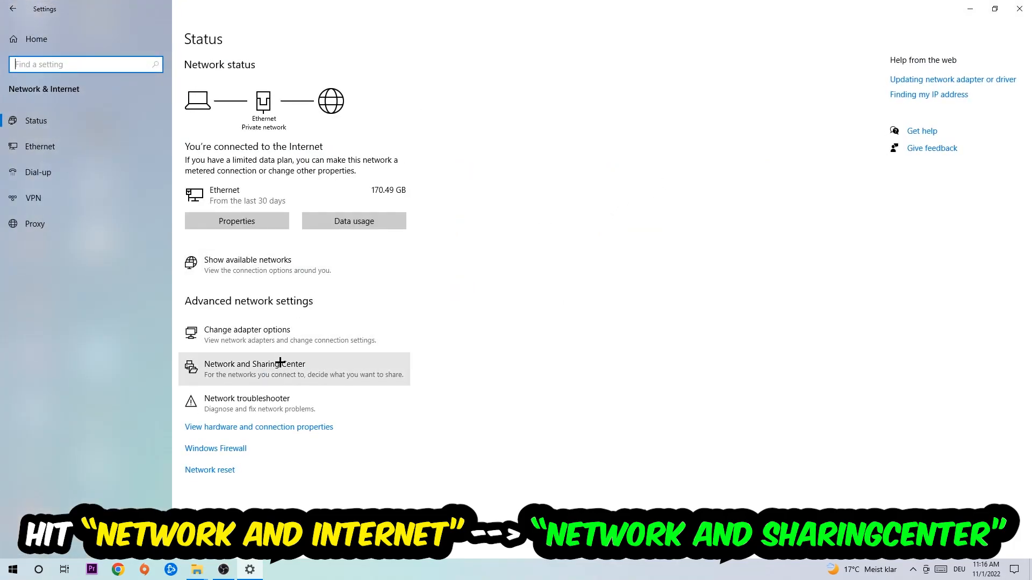
- Bring up the Network and Sharing Center from Advanced network settings
left_click(255, 364)
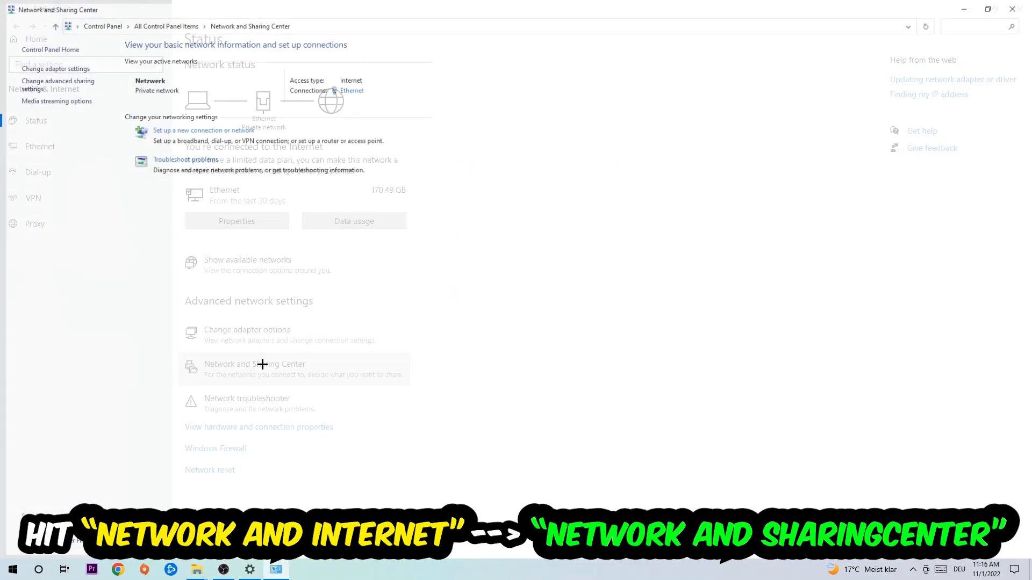
left_click(254, 365)
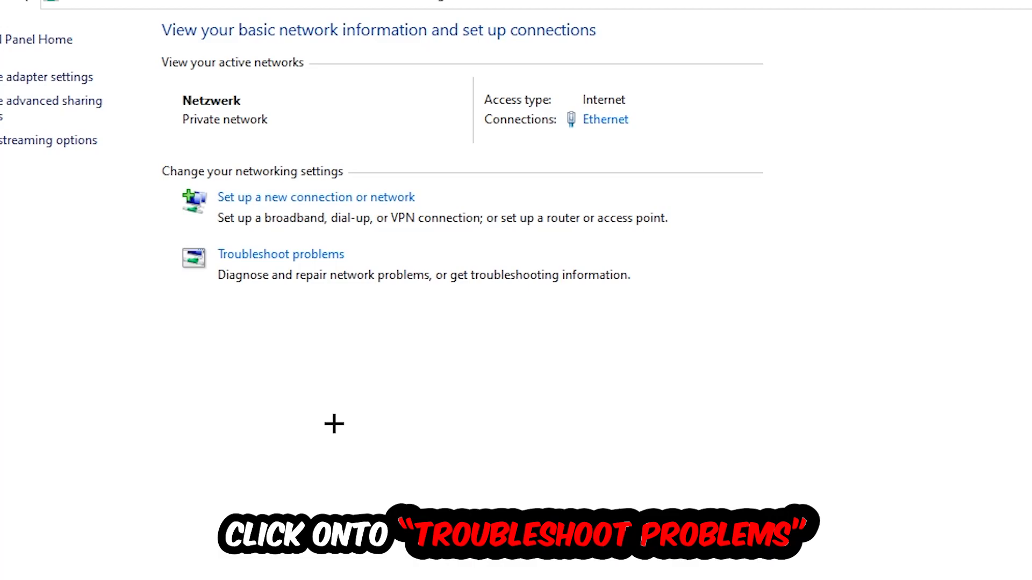
mouse_move(280, 316)
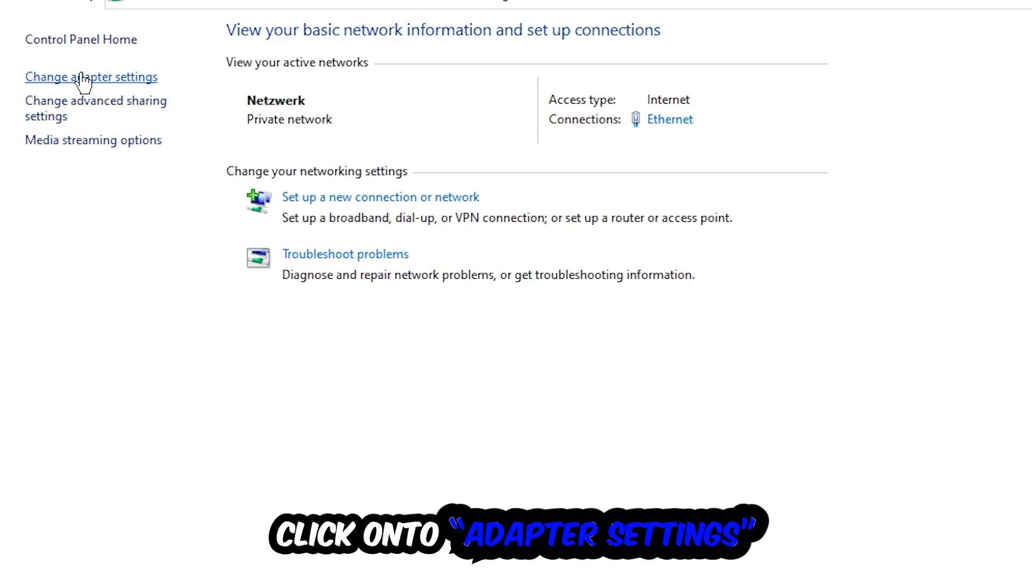
- Disable and re-enable the Ethernet adapter in Network Connections
left_click(90, 77)
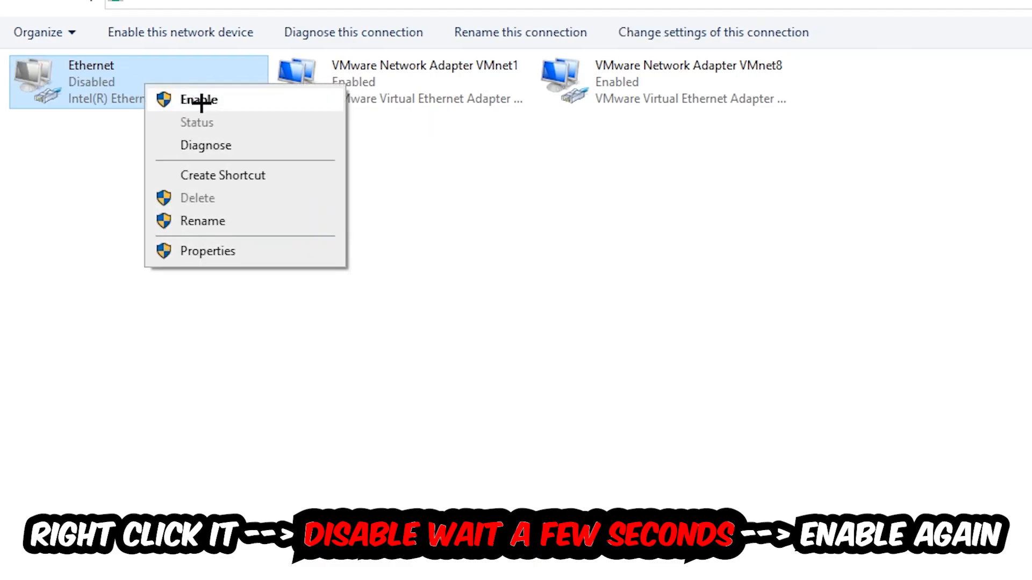
left_click(198, 99)
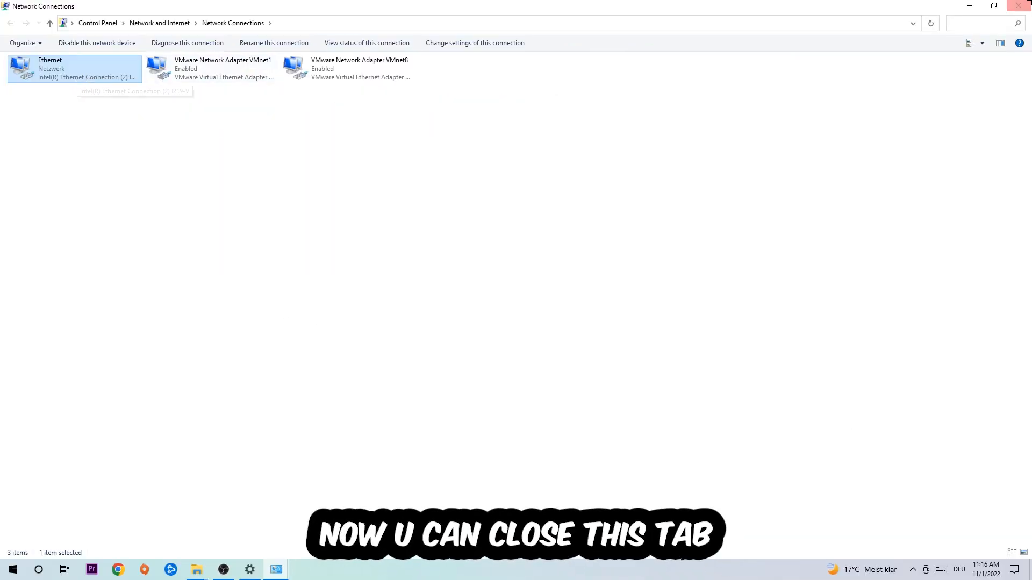
- Close the Network Connections and Network and Sharing Center windows to return to the desktop
left_click(1019, 7)
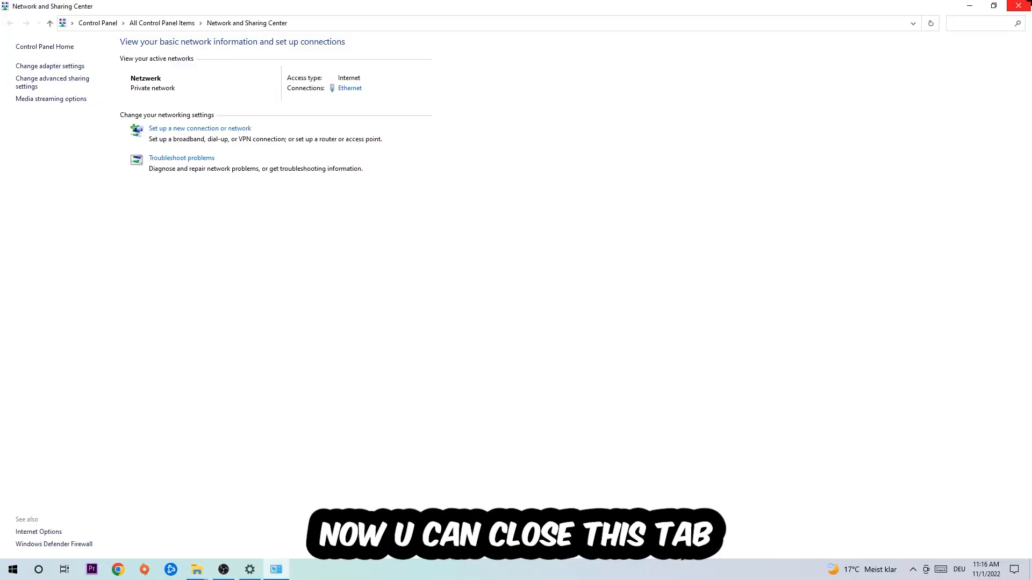
left_click(1019, 5)
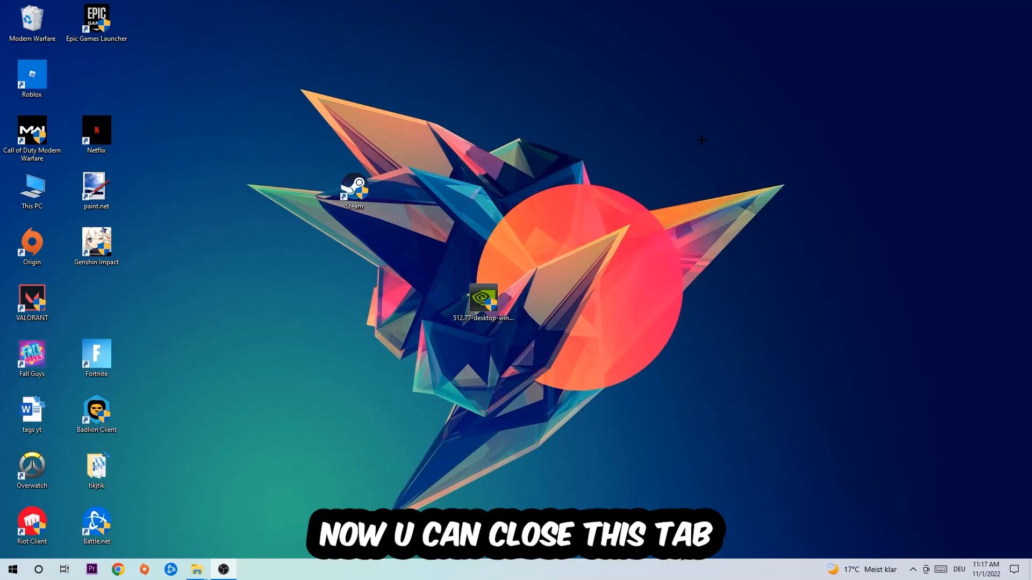